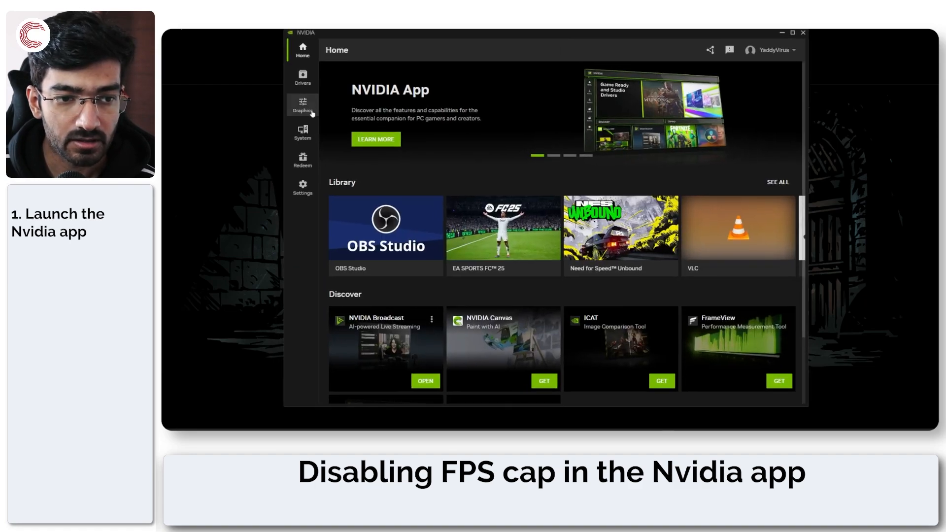
Switch to the Graphics page and scroll down to the per-program driver settings.
click(302, 105)
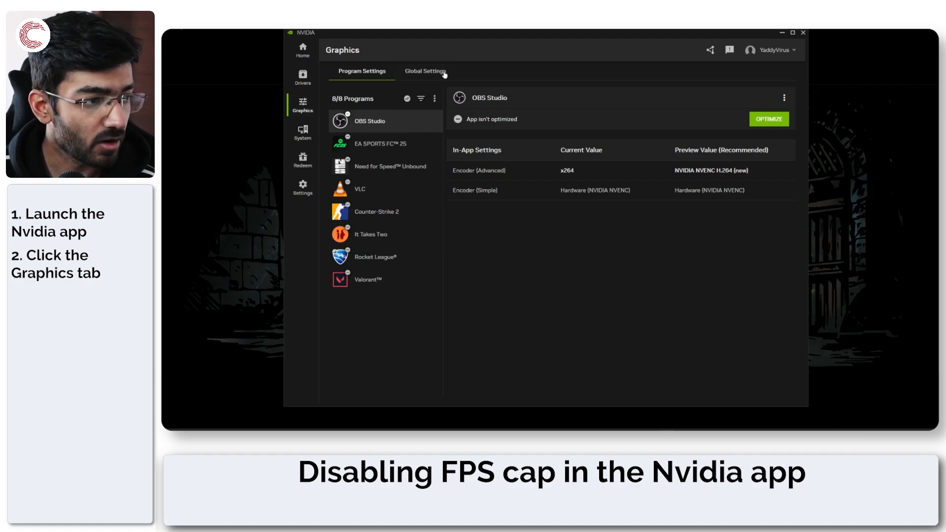
scroll(down, 3)
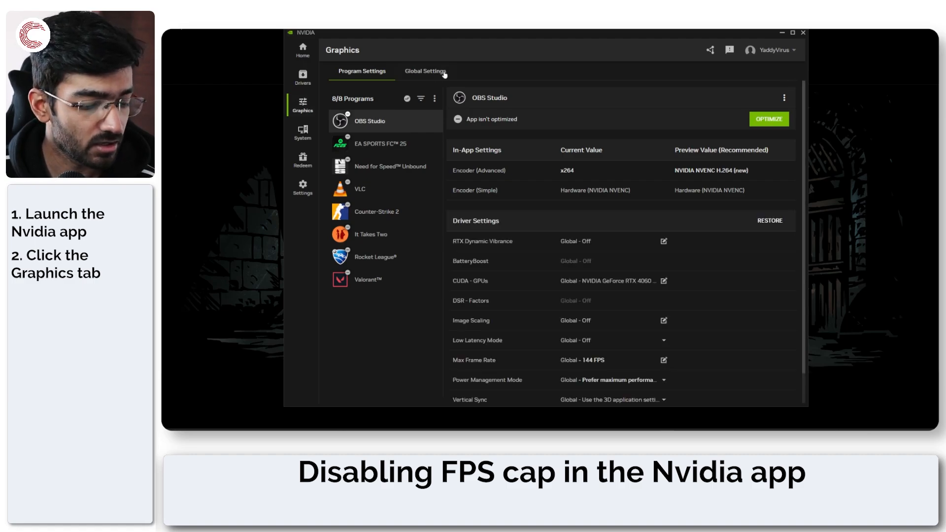
Show Global Settings and scroll down to Max Frame Rate, currently 144 FPS.
click(426, 70)
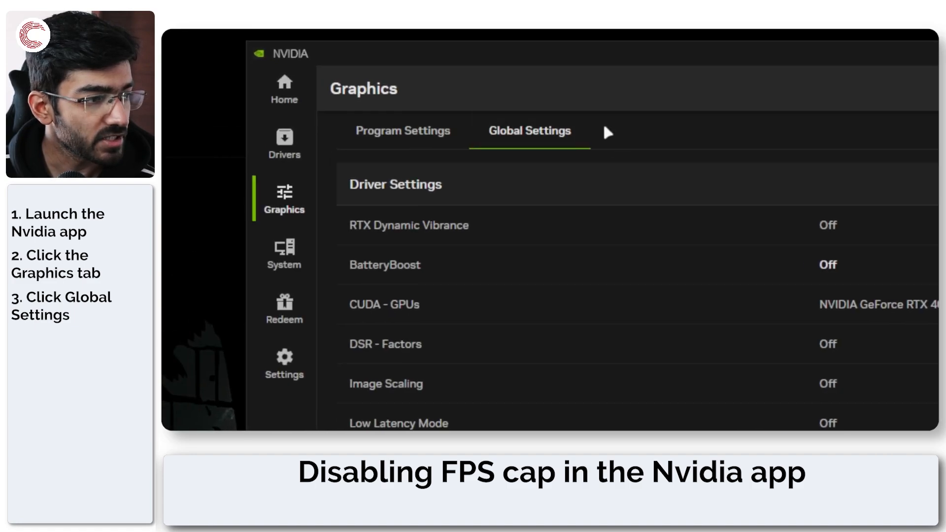
scroll(down, 3)
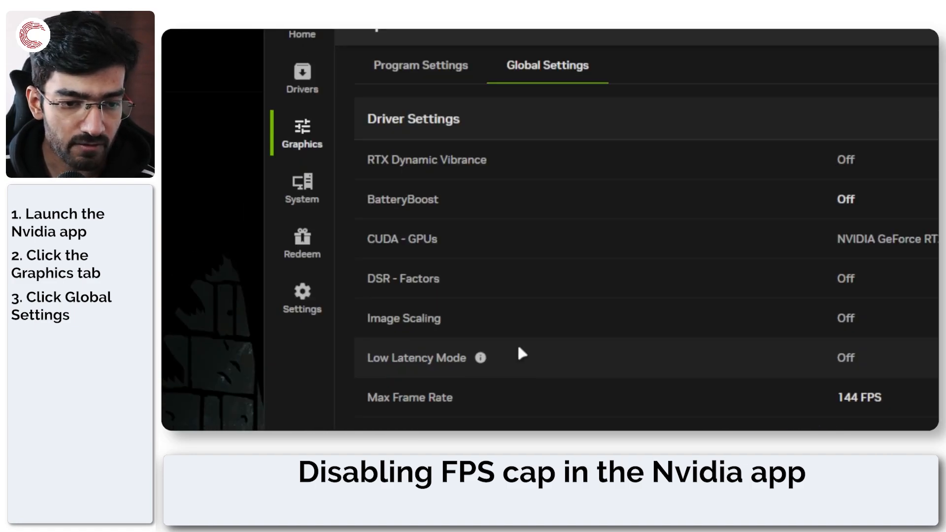
scroll(down, 3)
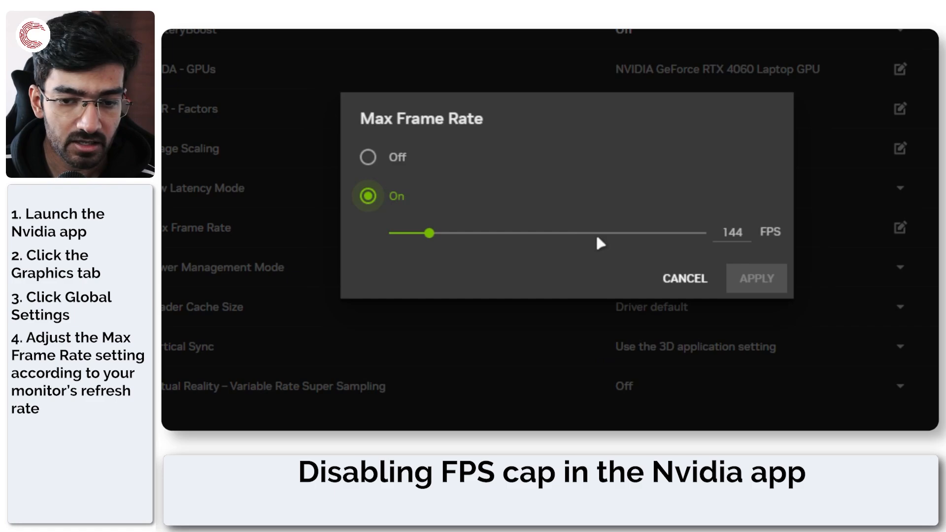
Try Max Frame Rate slider values of 105, 1000, 298 and 228 FPS, then set it Off.
drag(429, 233, 417, 233)
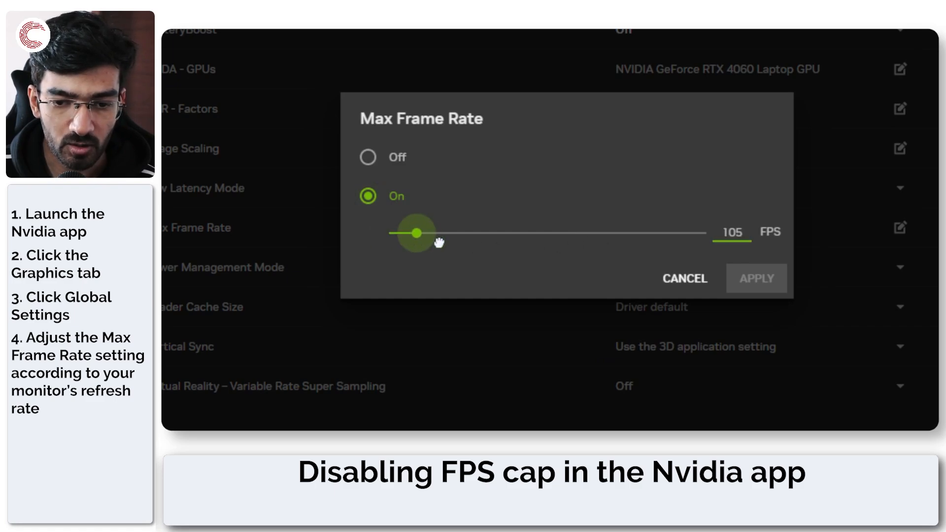
drag(417, 233, 704, 233)
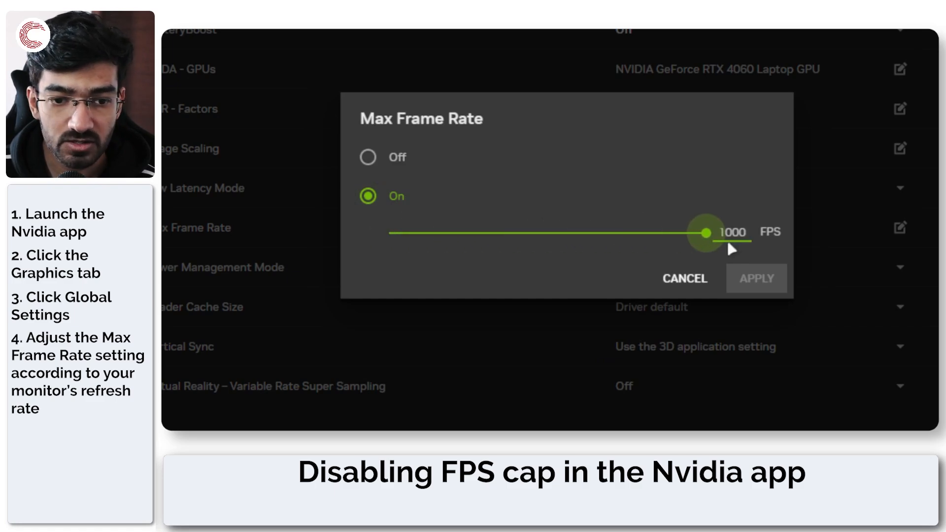
drag(706, 233, 479, 233)
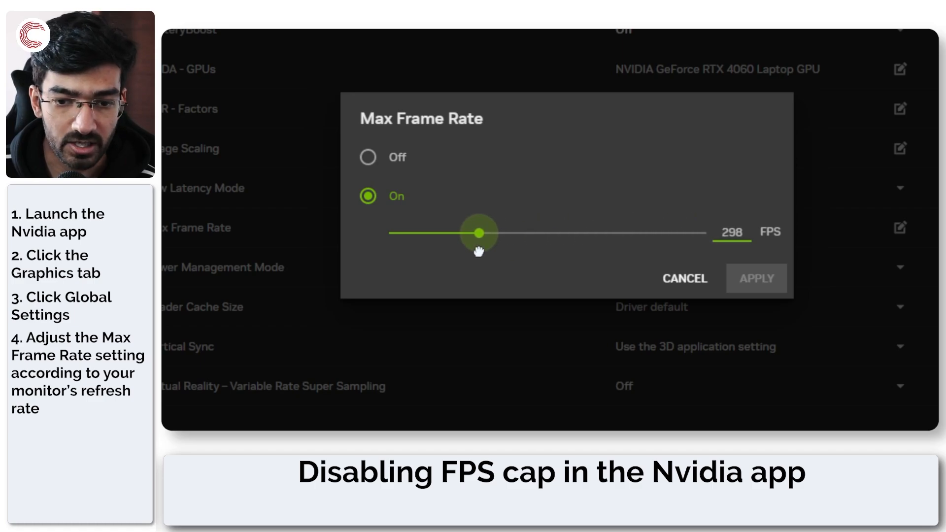
drag(478, 233, 457, 233)
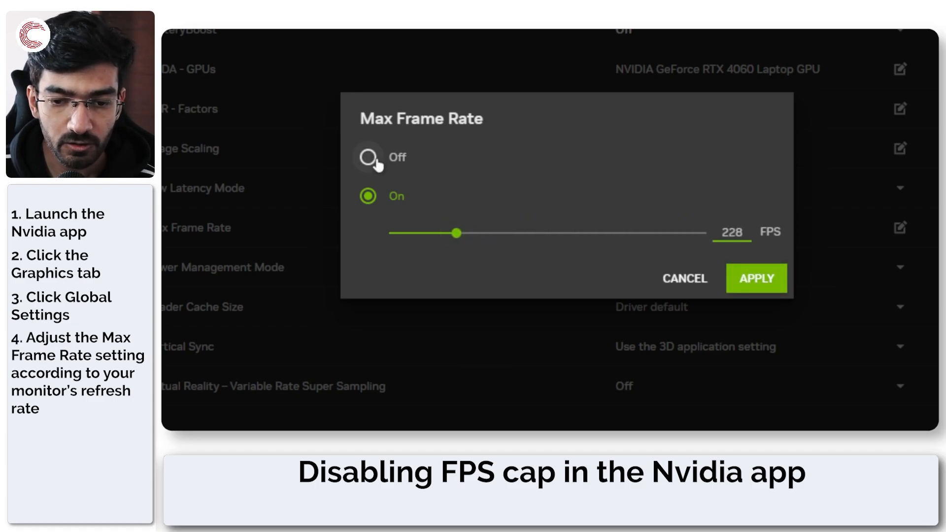
click(756, 277)
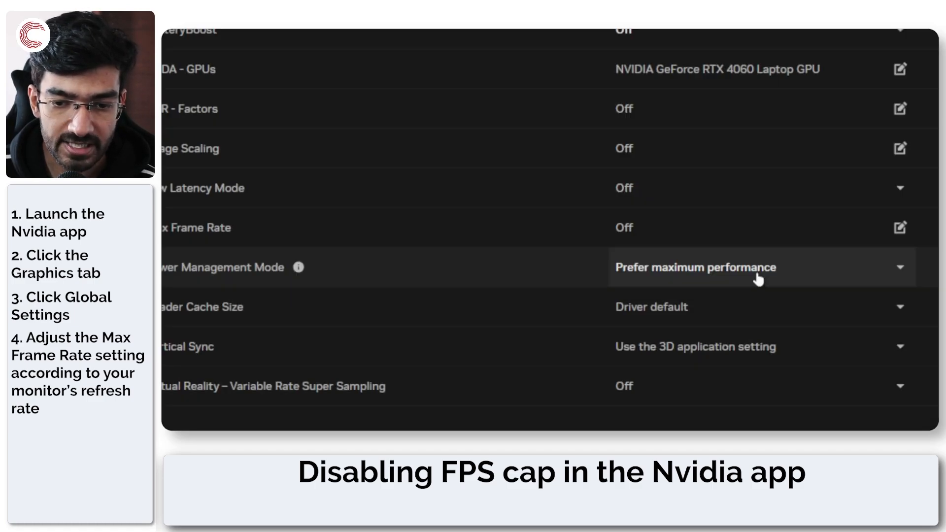
mouse_move(311, 221)
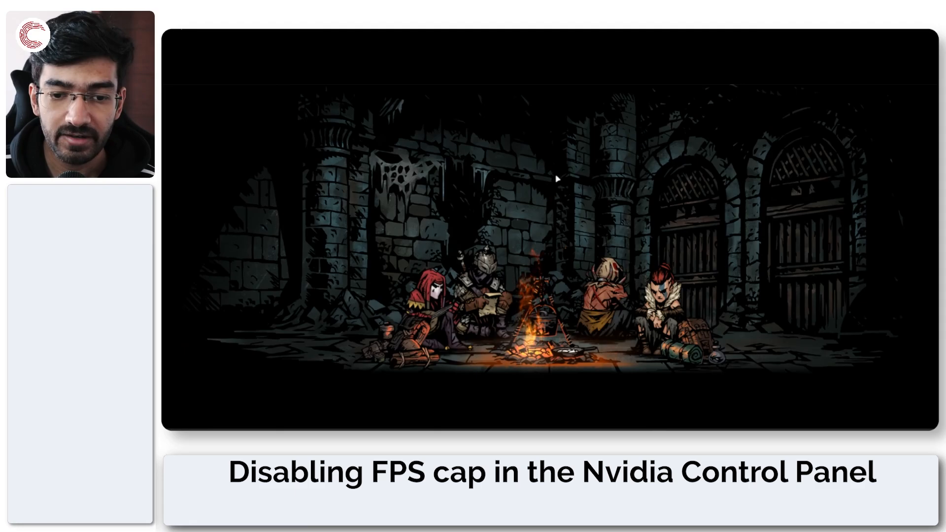
Search Windows for 'nvid' and launch NVIDIA Control Panel from the results.
text(nvidia)
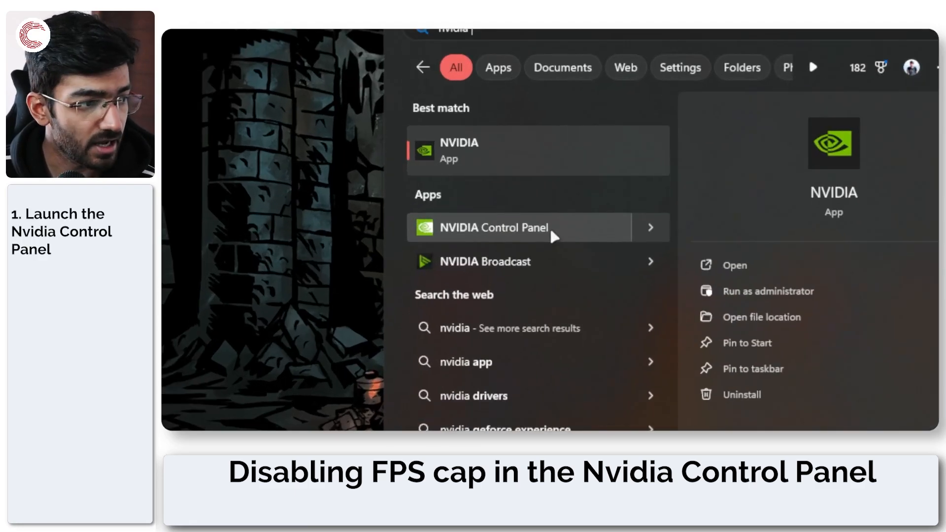
click(491, 228)
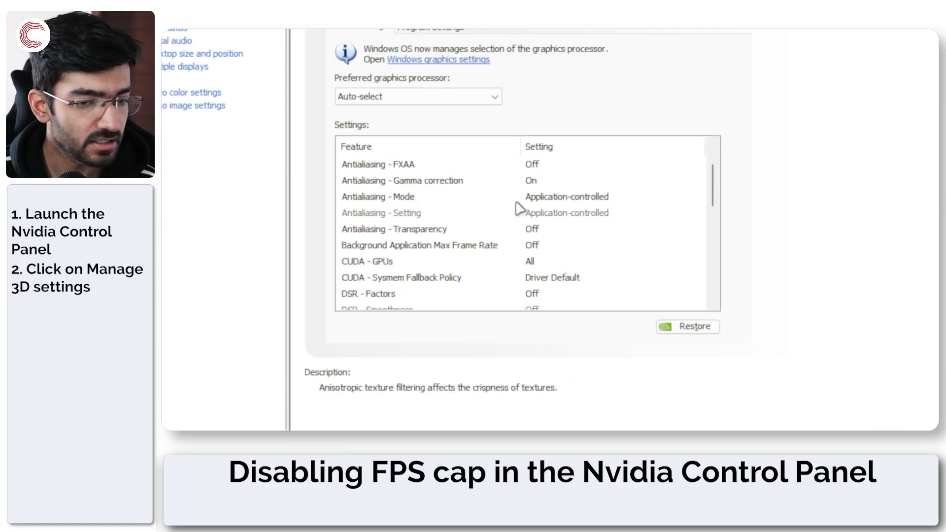
In Manage 3D settings, select Max Frame Rate and show its dropdown choices.
scroll(down, 3)
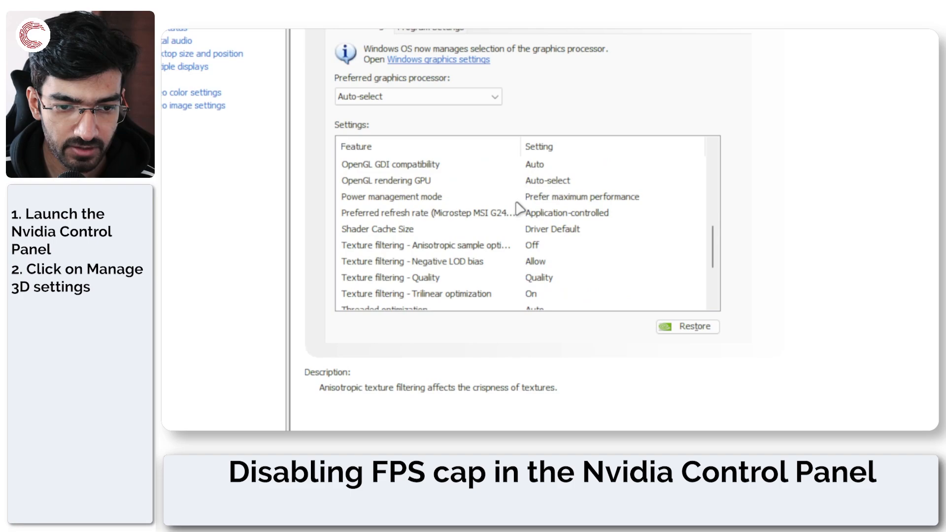
click(373, 180)
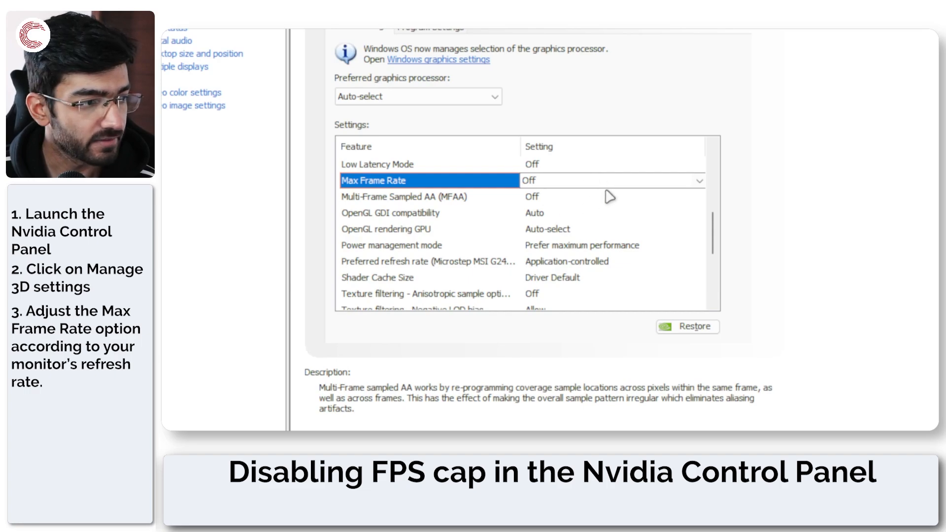
click(698, 180)
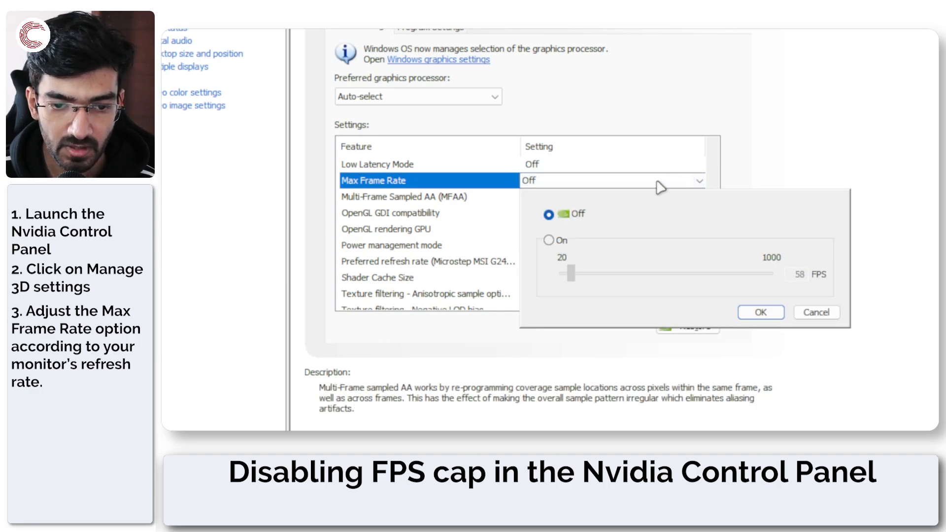
Apply a 144 FPS Max Frame Rate cap, then switch the setting back to Off.
click(549, 240)
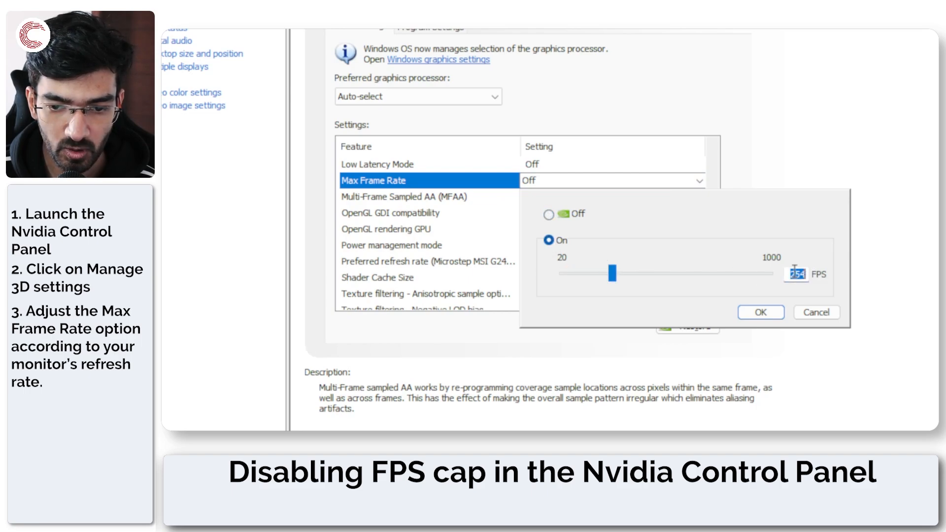
click(760, 313)
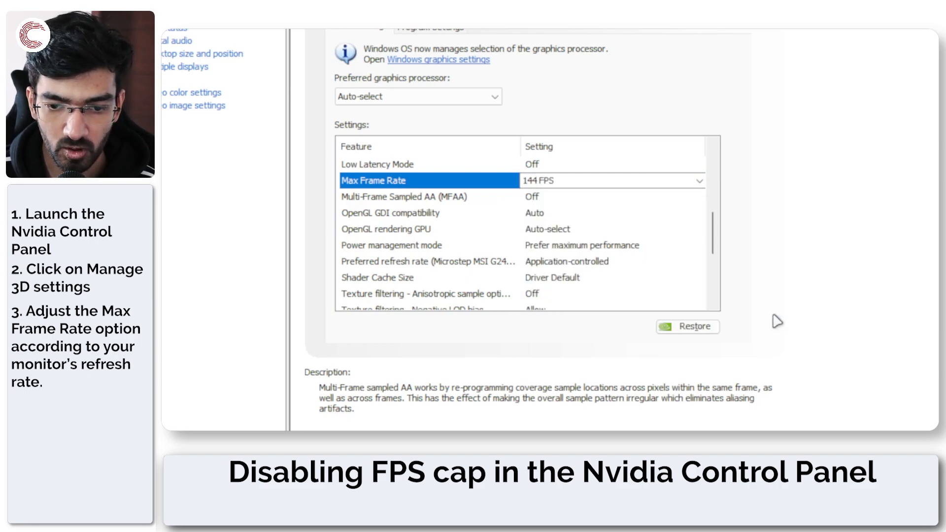
click(698, 180)
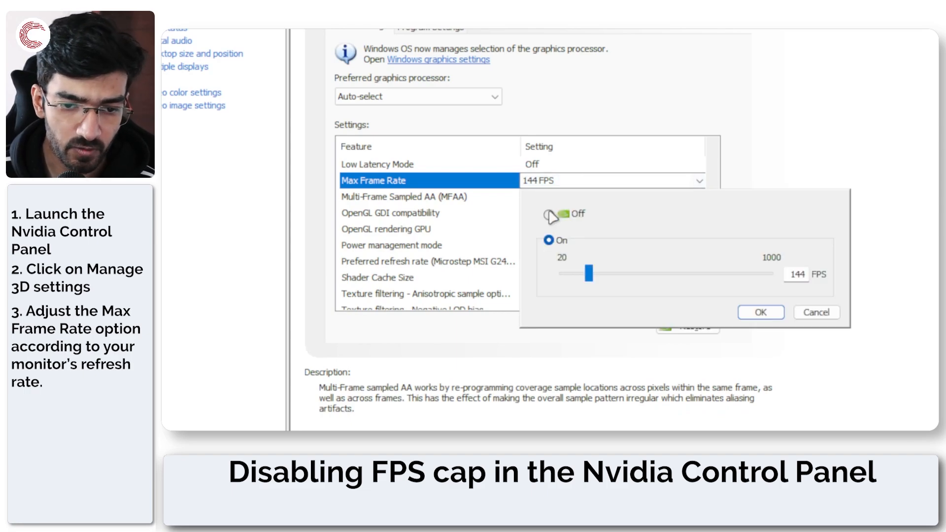
click(565, 213)
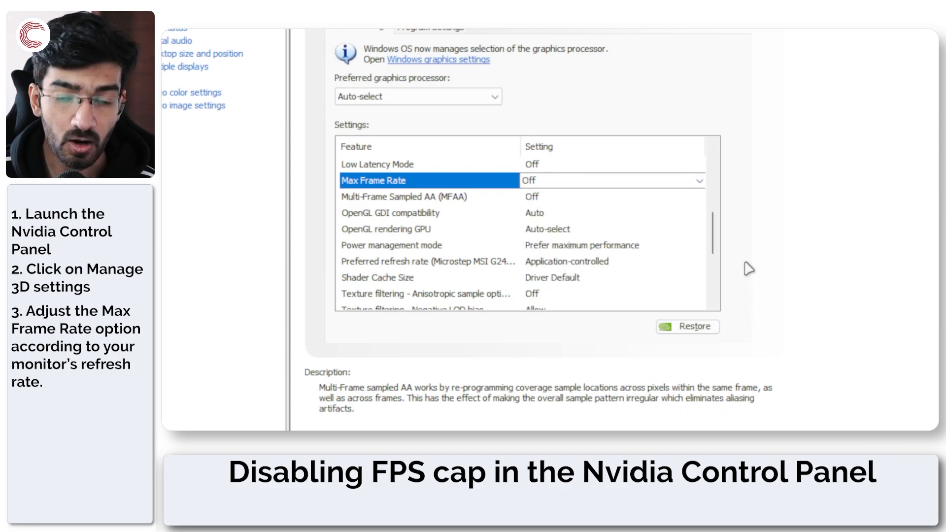